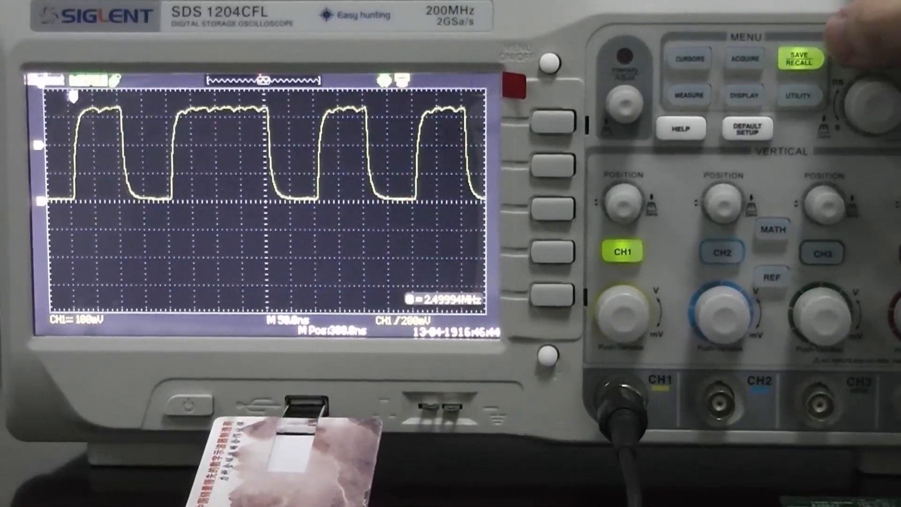
Step: Open Save/Recall and browse the USB drive's CSV files under Save All
{"action": "left_click", "coordinate": [799, 58]}
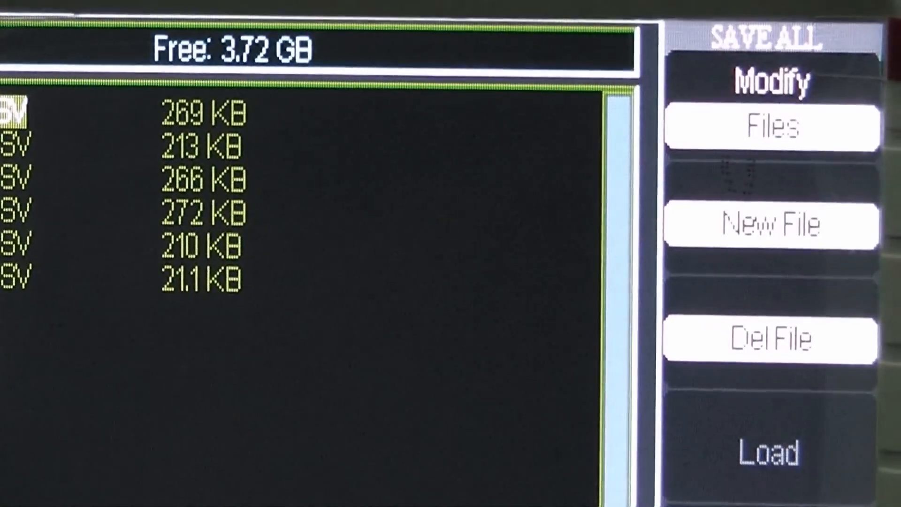
Step: Create a new file on the USB drive, showing the default name ending 007
{"action": "left_click", "coordinate": [769, 223]}
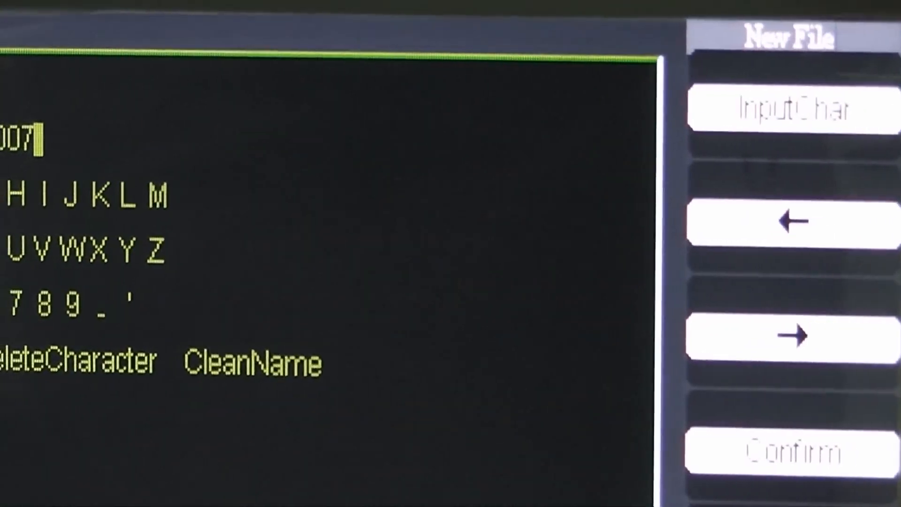